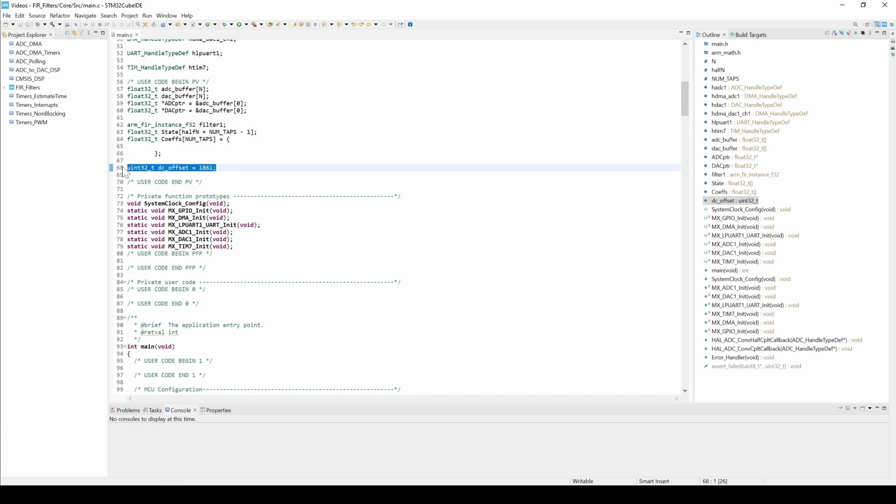
Remove the uint32_t dc_offset line and add a (uint32_t *) cast in the DMA start call.
{"action": "key", "text": "Delete"}
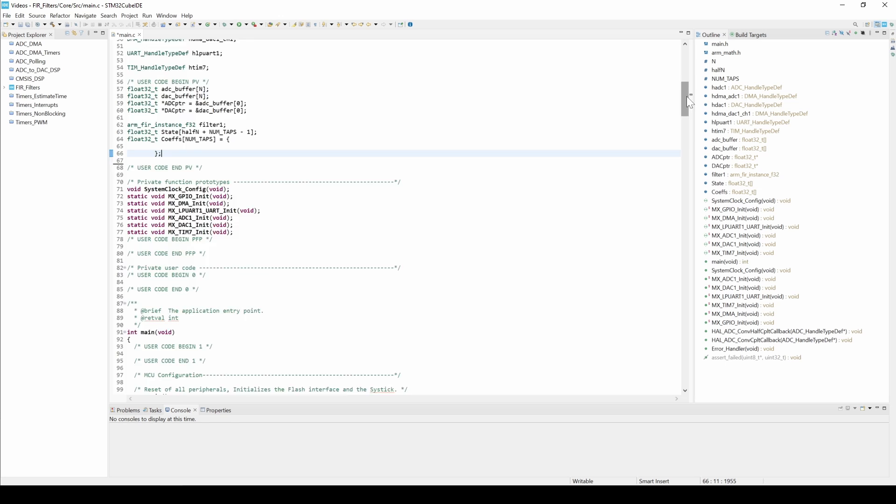
{"action": "scroll", "scroll_direction": "down", "scroll_amount": 3}
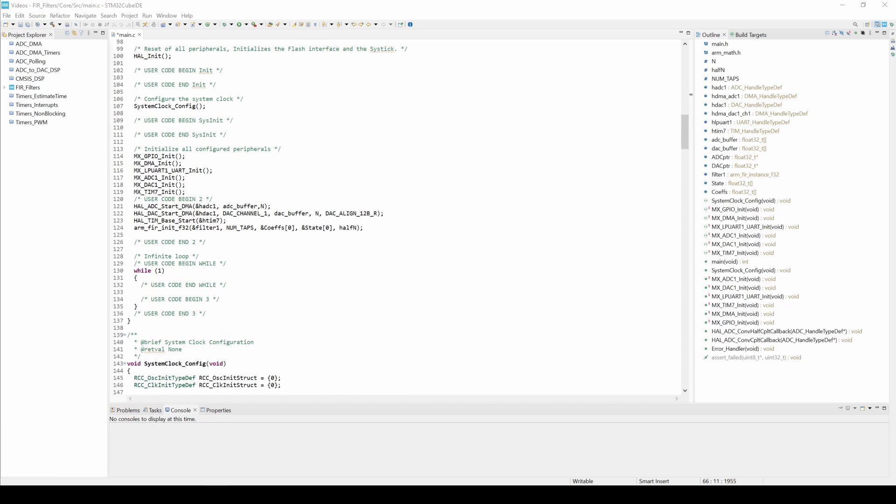
{"action": "type", "text": "(uint32_t *)"}
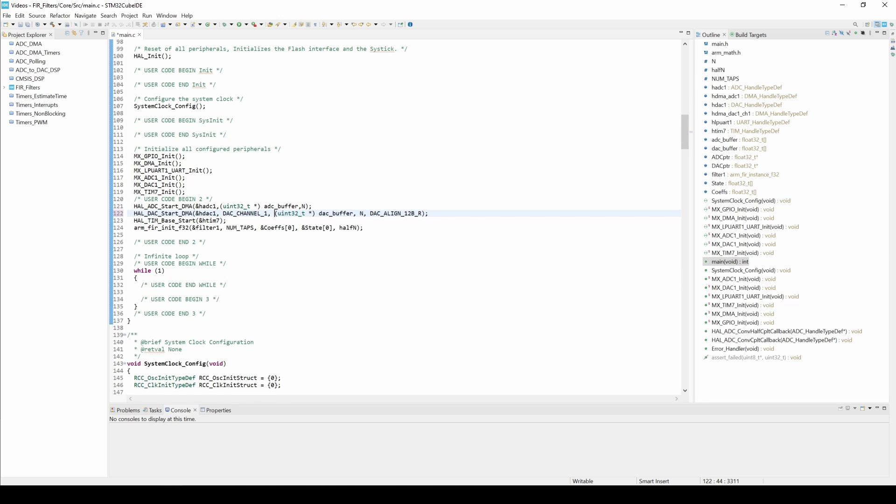
{"action": "mouse_move", "coordinate": [290, 206]}
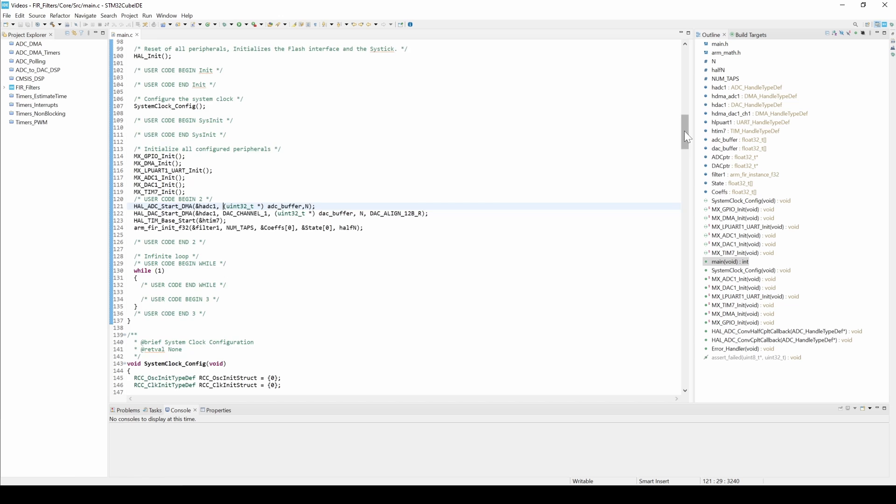
{"action": "scroll", "scroll_direction": "down", "scroll_amount": 3}
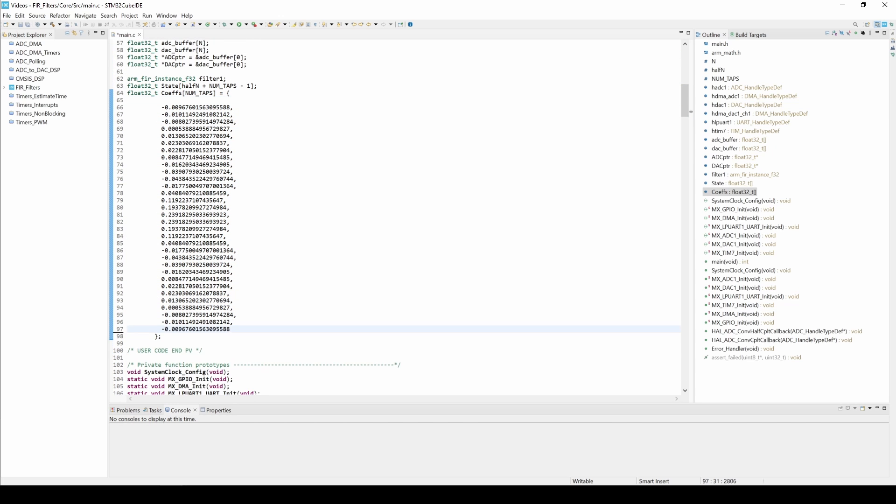
Build the whole FIR_Filters project via Project > Build All.
{"action": "left_click", "coordinate": [129, 16]}
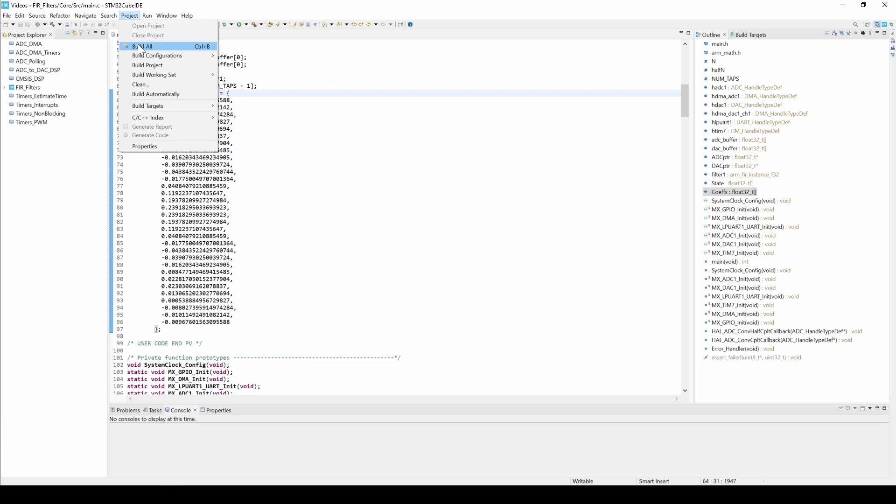
{"action": "left_click", "coordinate": [142, 47]}
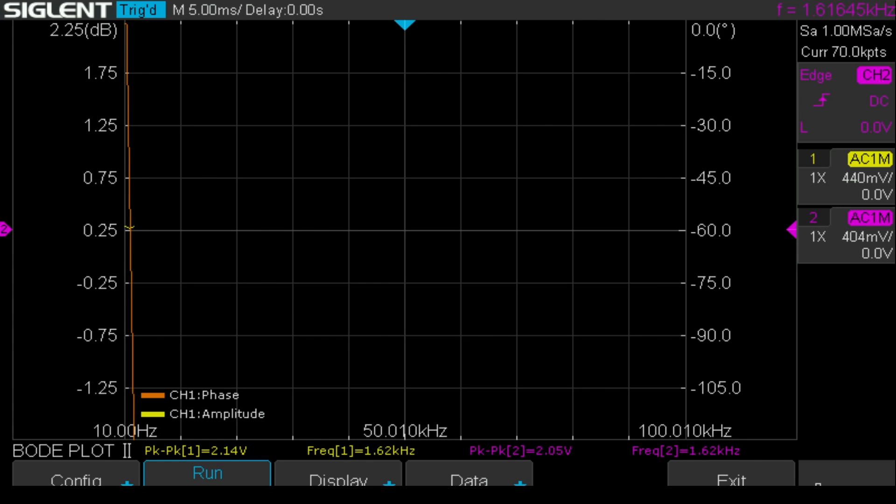
Start the Bode Plot II frequency sweep from 10 Hz on the oscilloscope.
{"action": "left_click", "coordinate": [336, 477]}
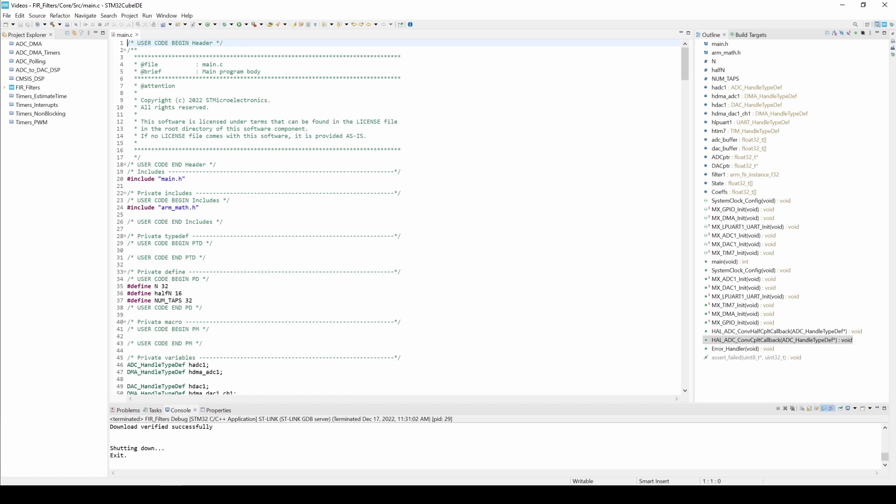
Add float32_t dc_offset = 1861 (about 1.5 V) after the Coeffs array in main.c.
{"action": "scroll", "scroll_direction": "down", "scroll_amount": 3}
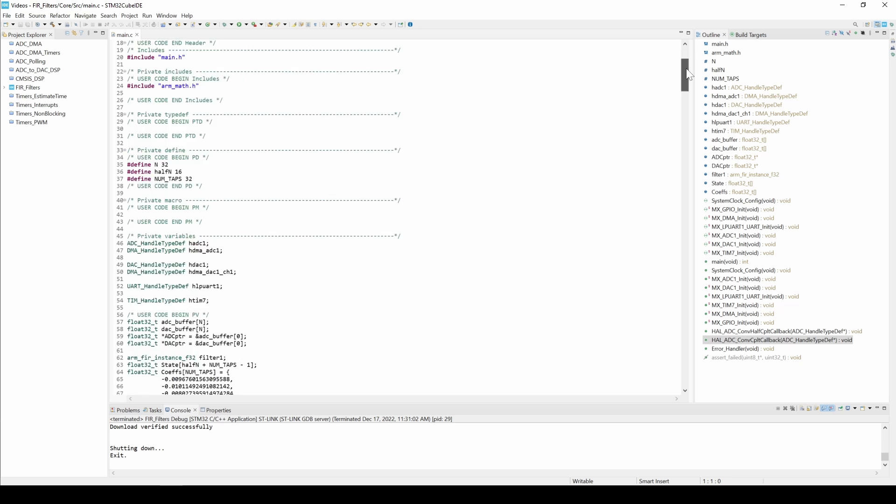
{"action": "scroll", "scroll_direction": "down", "scroll_amount": 3}
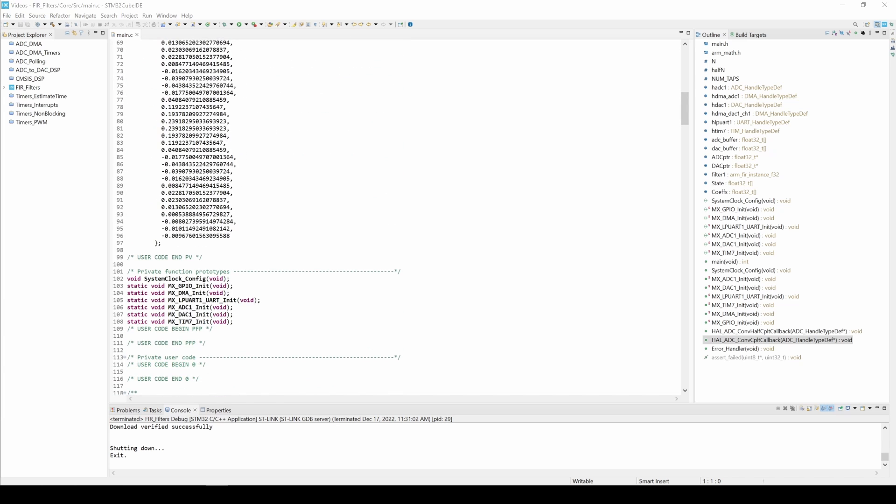
{"action": "type", "text": "float32_t dc_offset = 1861; // = 1.5V"}
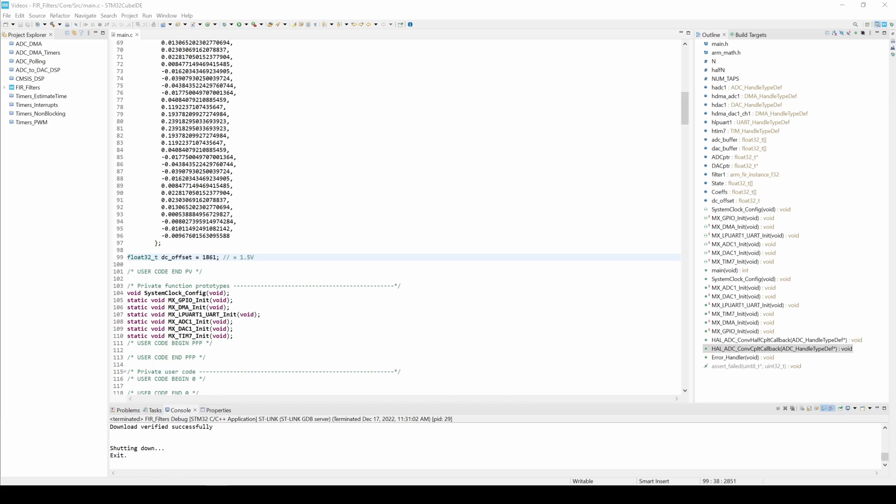
{"action": "scroll", "scroll_direction": "down", "scroll_amount": 3}
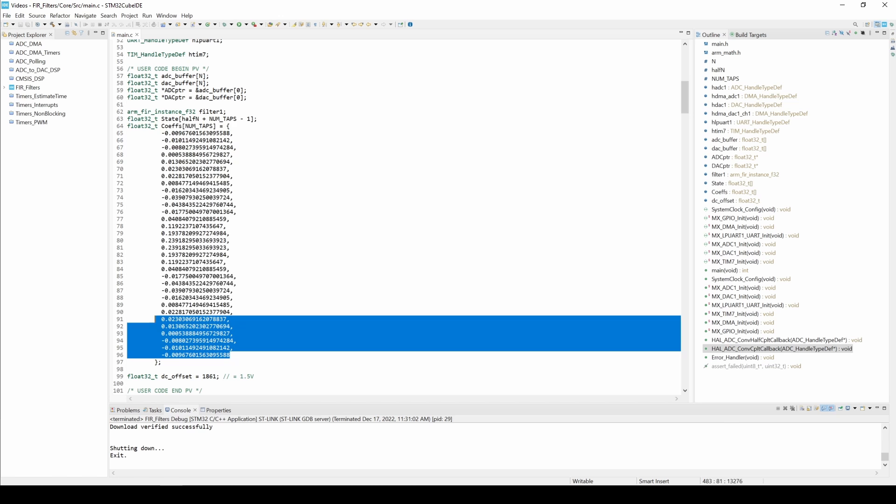
Replace the old Coeffs values with the new bandpass set, then rebuild and launch Debug.
{"action": "key", "text": "Delete"}
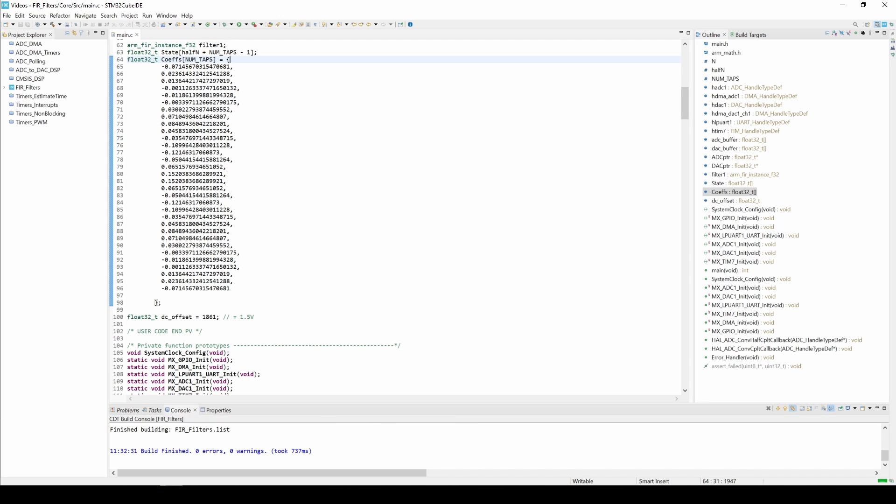
{"action": "left_click", "coordinate": [235, 25]}
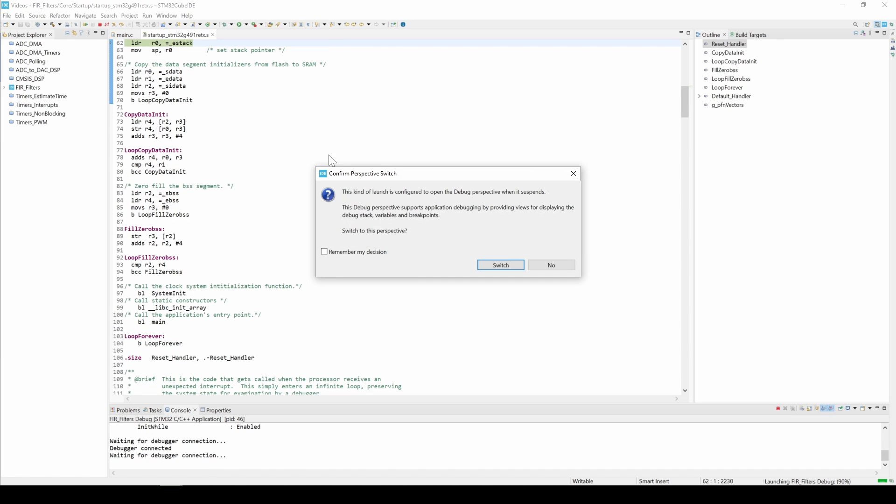
Switch to the Debug perspective, add dac_buffer to Live Expressions and expand adc_buffer's samples.
{"action": "left_click", "coordinate": [499, 264]}
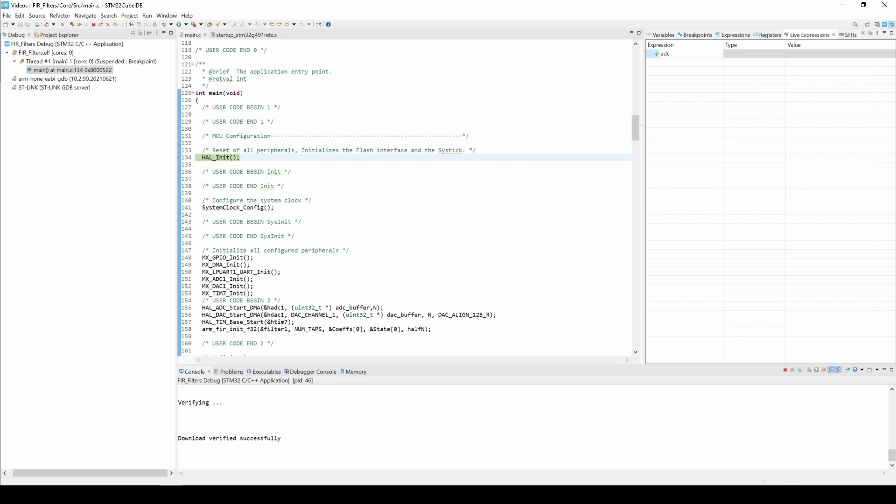
{"action": "type", "text": "dac_buffer"}
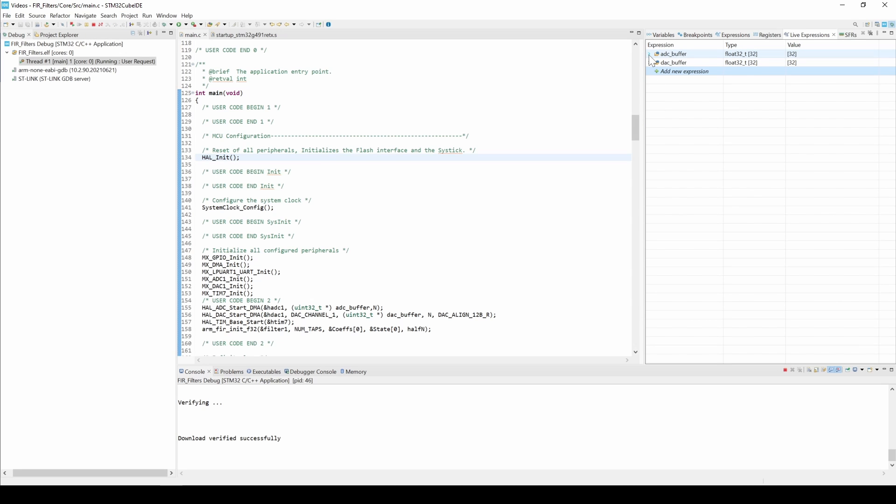
{"action": "left_click", "coordinate": [649, 55]}
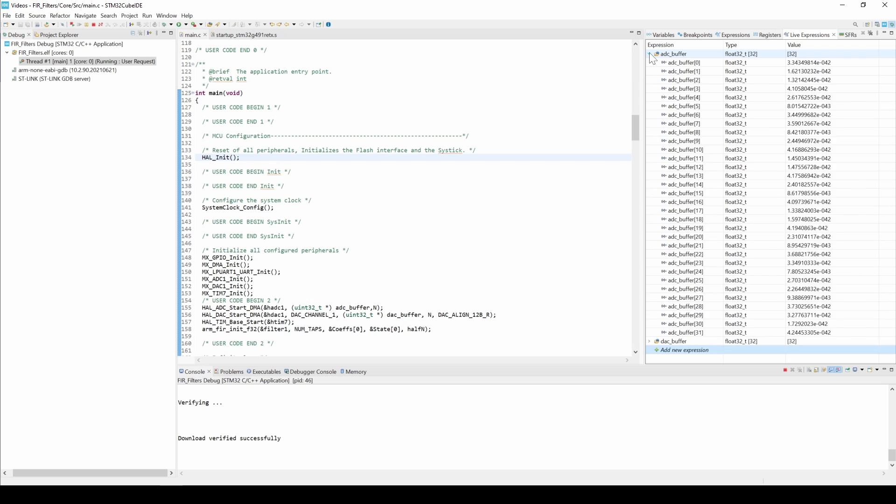
{"action": "left_click", "coordinate": [650, 54]}
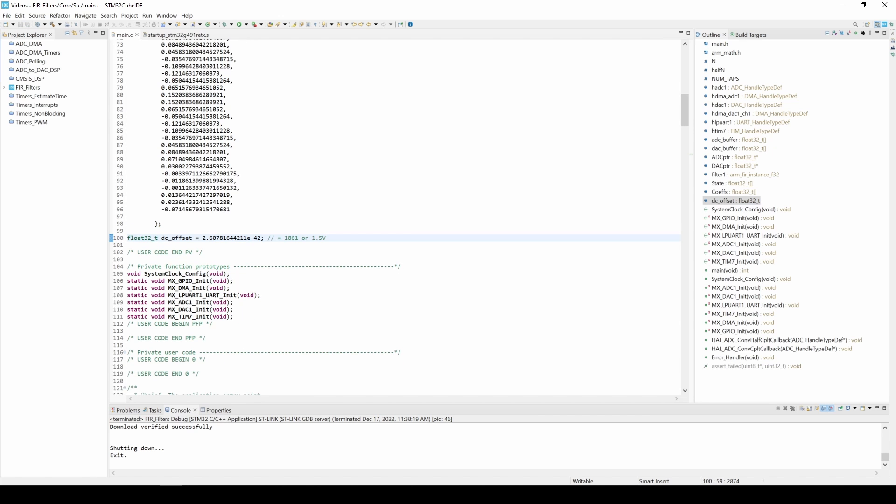
Relaunch the firmware on the board through Run > Debug with the new dc_offset.
{"action": "left_click", "coordinate": [147, 16]}
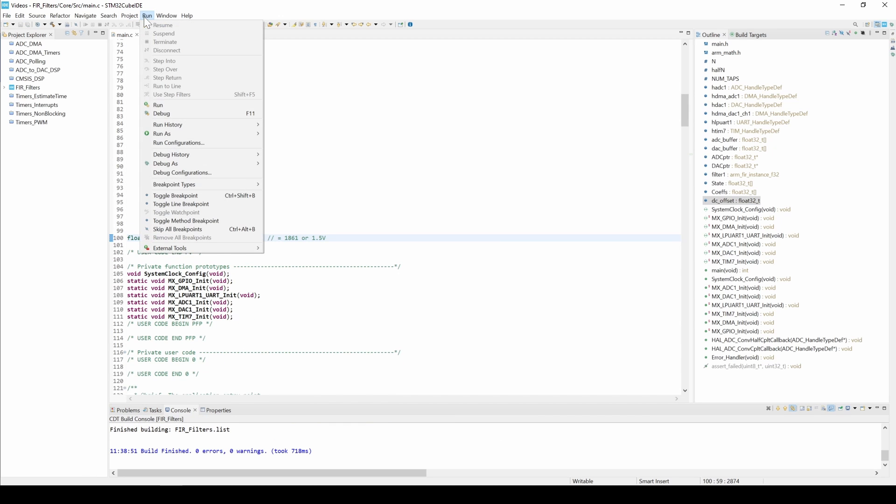
{"action": "left_click", "coordinate": [162, 113]}
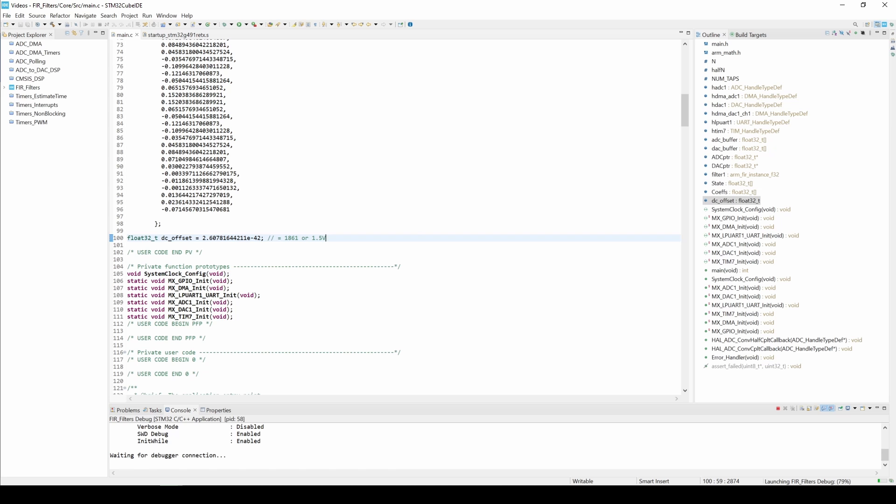
{"action": "left_click", "coordinate": [176, 34]}
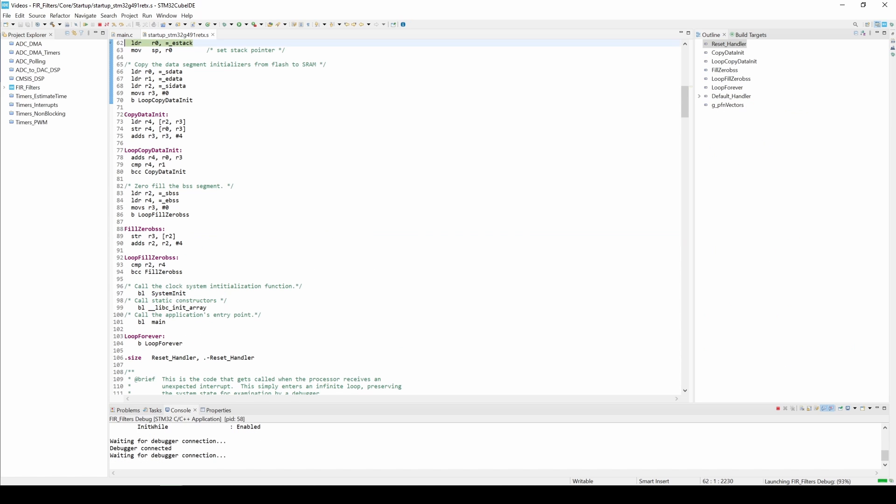